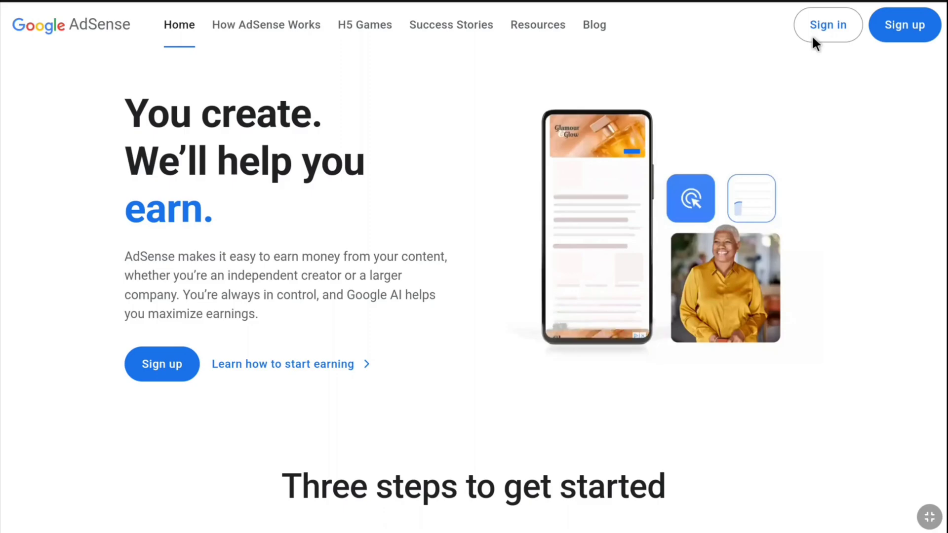
# - Sign in to the AdSense account from the public landing page
pyautogui.click(828, 25)
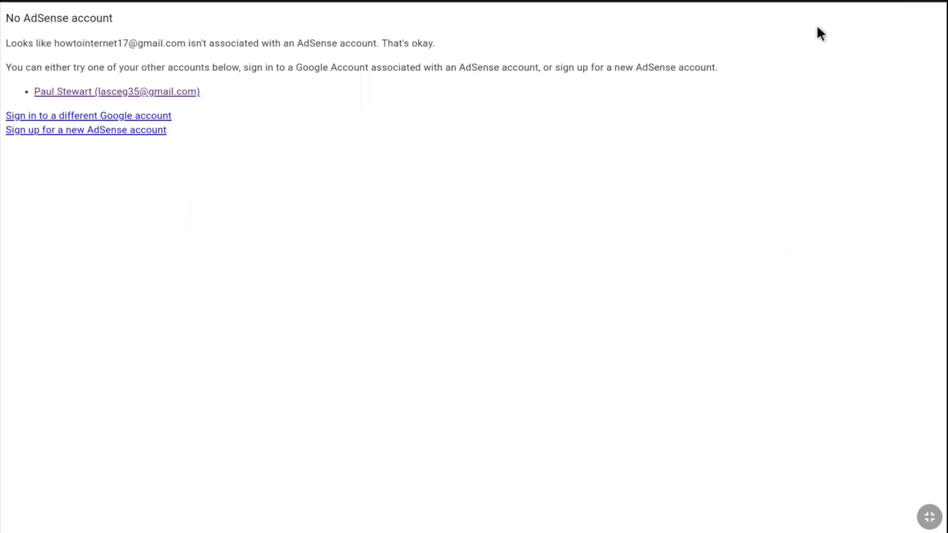
pyautogui.moveTo(635, 65)
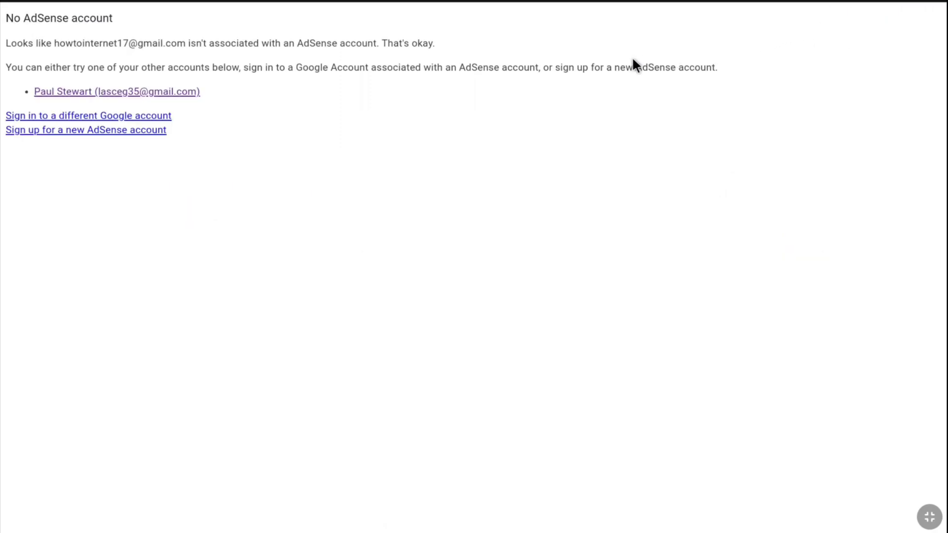
pyautogui.moveTo(542, 92)
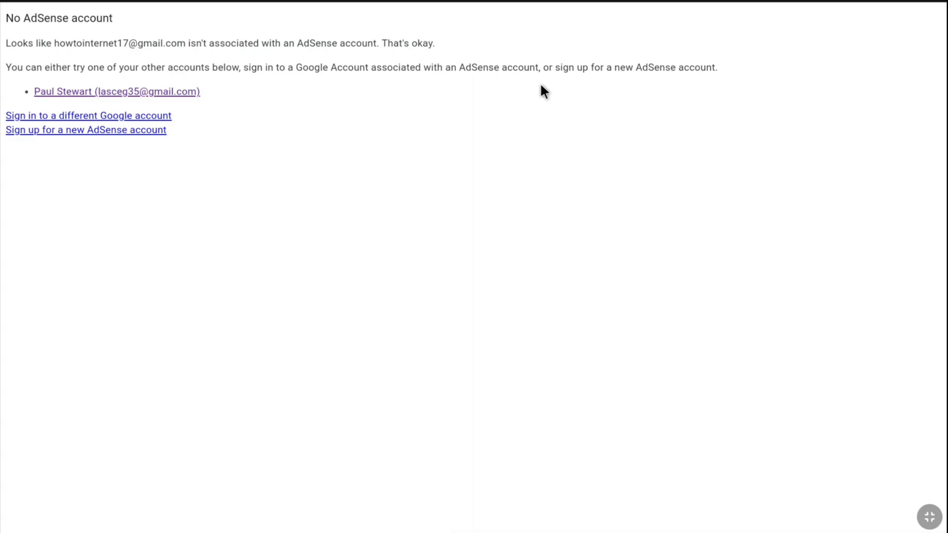
pyautogui.moveTo(213, 107)
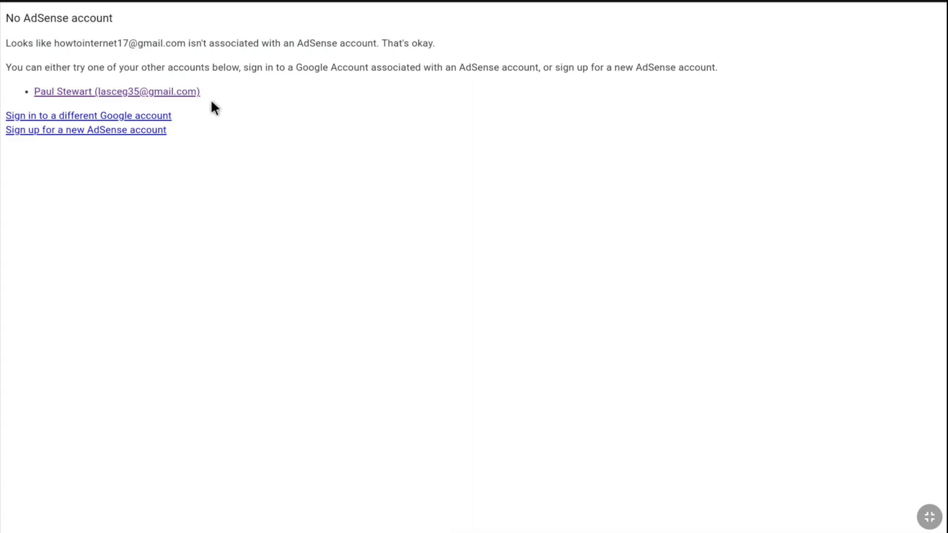
pyautogui.moveTo(162, 120)
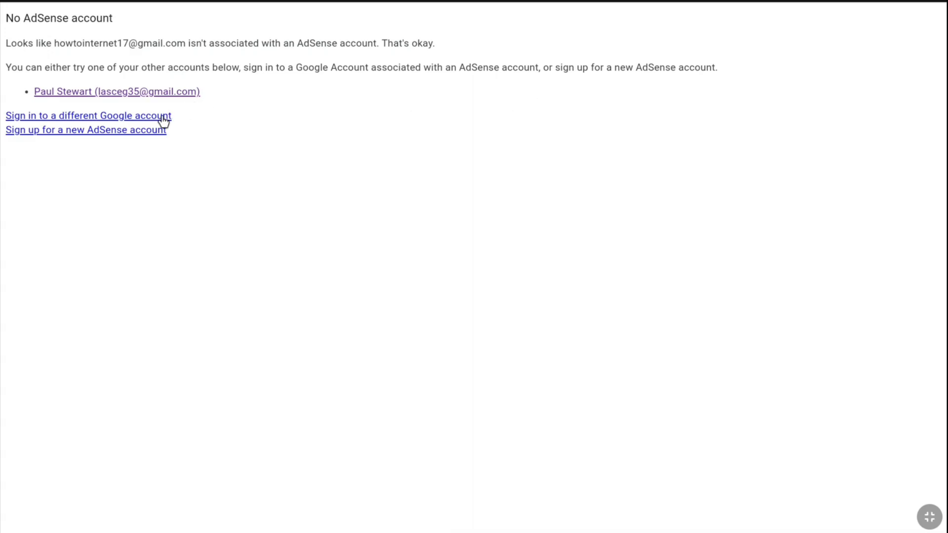
pyautogui.moveTo(132, 119)
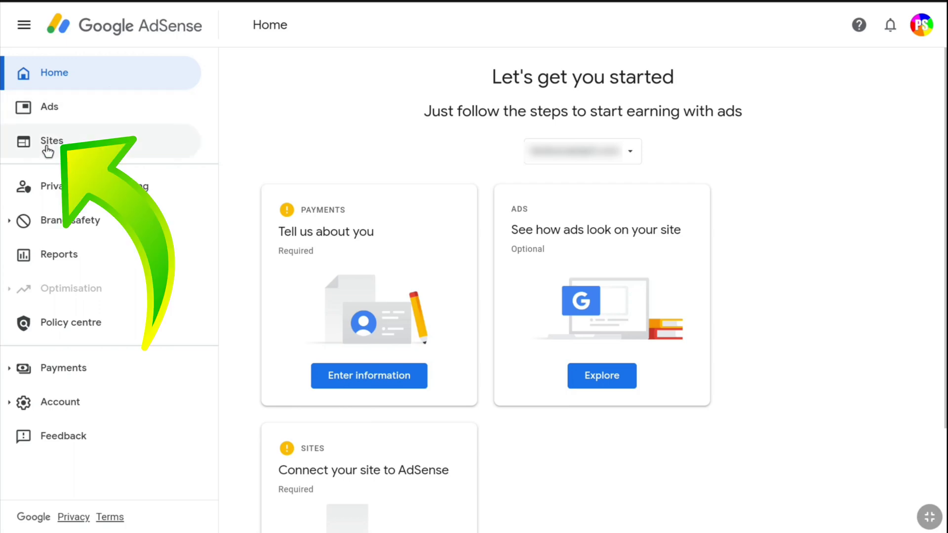
# - Show the Manage your sites list with one site awaiting review
pyautogui.click(51, 141)
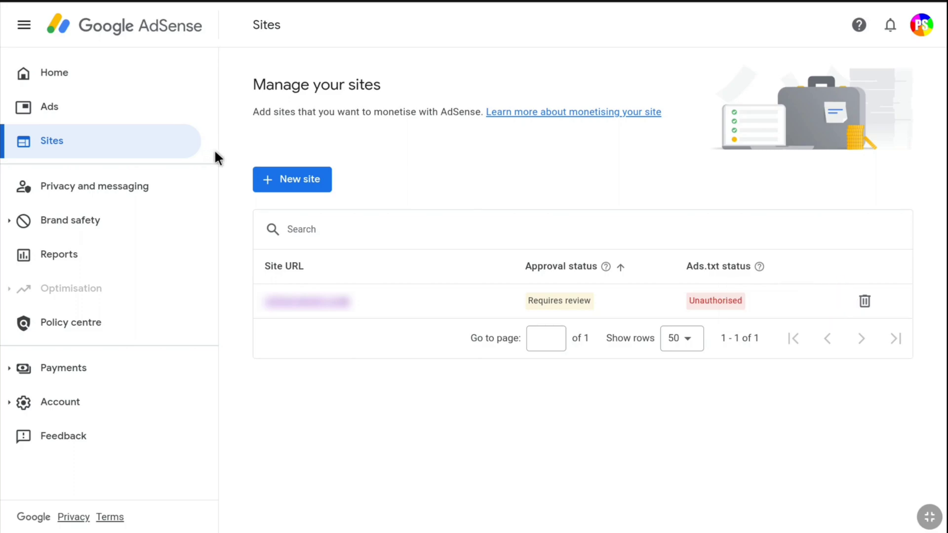
pyautogui.moveTo(238, 157)
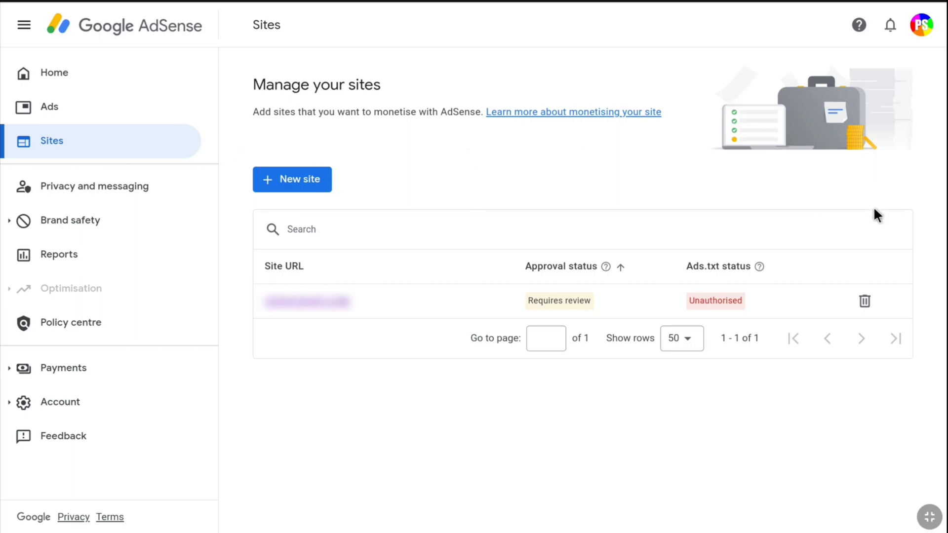
# - Delete the only listed site and confirm, leaving the sites list empty
pyautogui.click(863, 300)
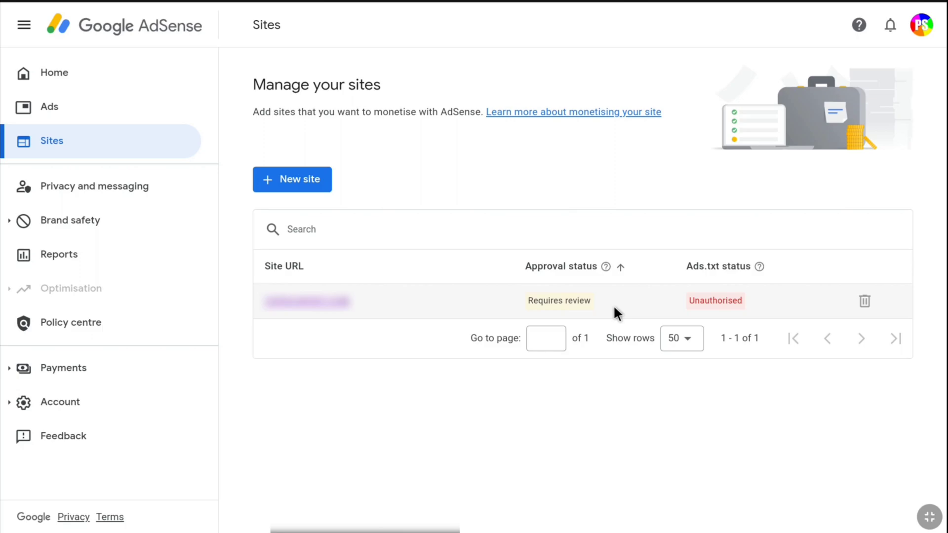
pyautogui.click(864, 300)
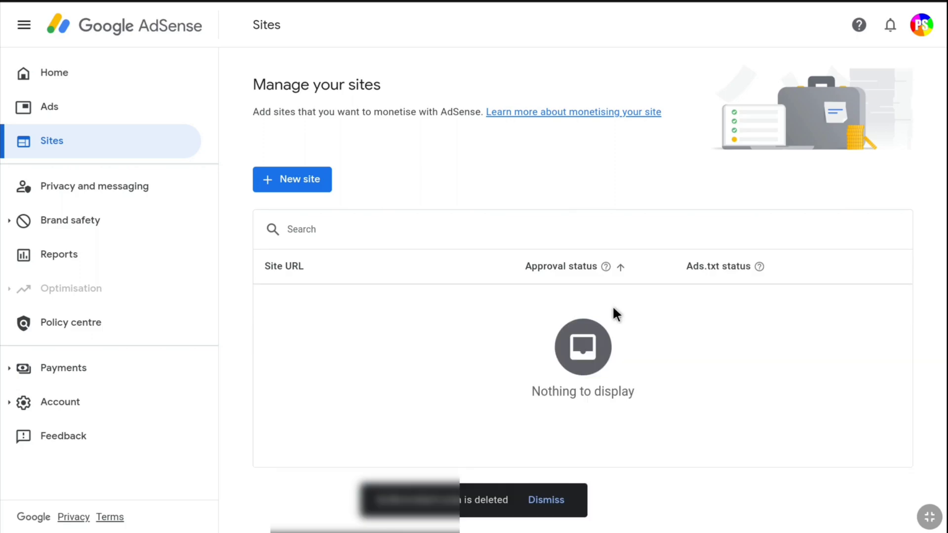